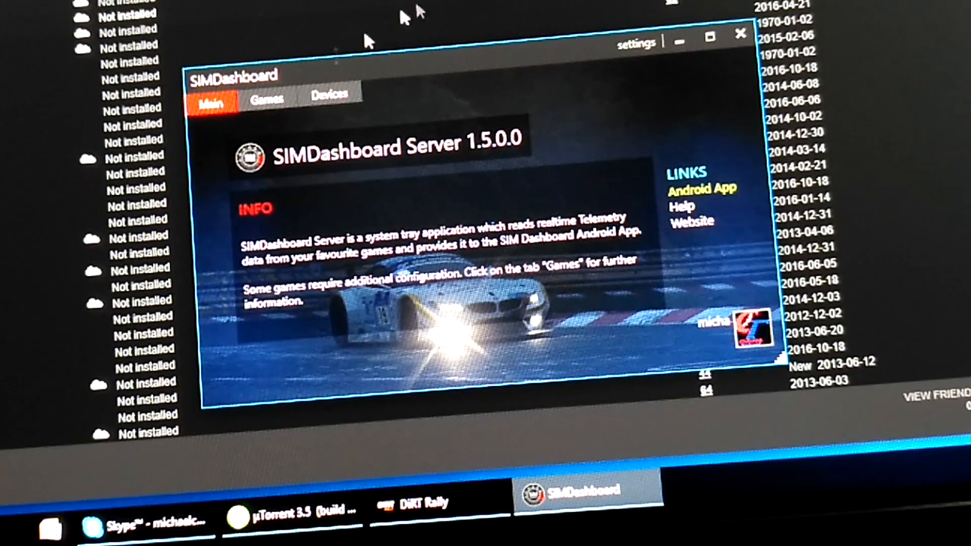
Select Dirt Rally in the Games list and run 'Modify game config for telemetry', getting the stop-the-game warning
{"action": "left_click", "coordinate": [266, 99]}
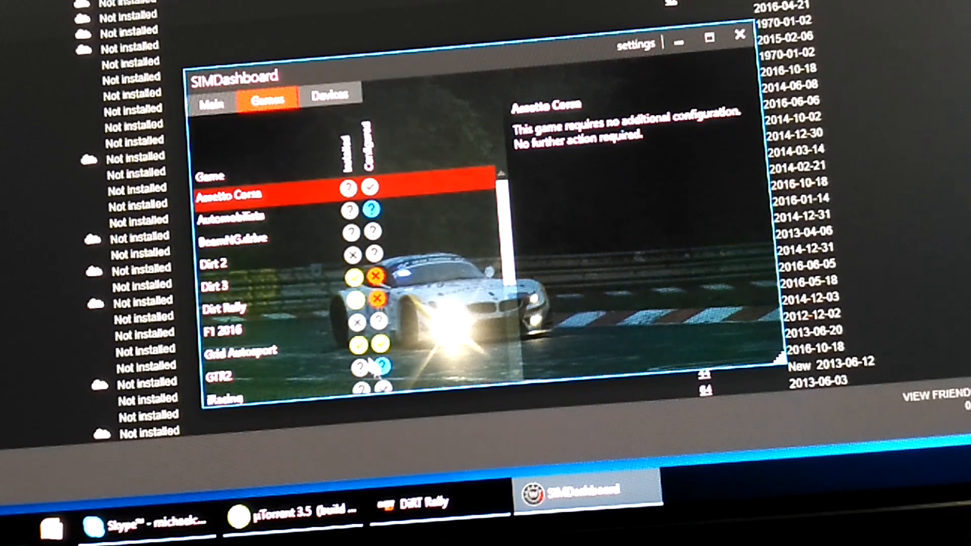
{"action": "left_click", "coordinate": [225, 307]}
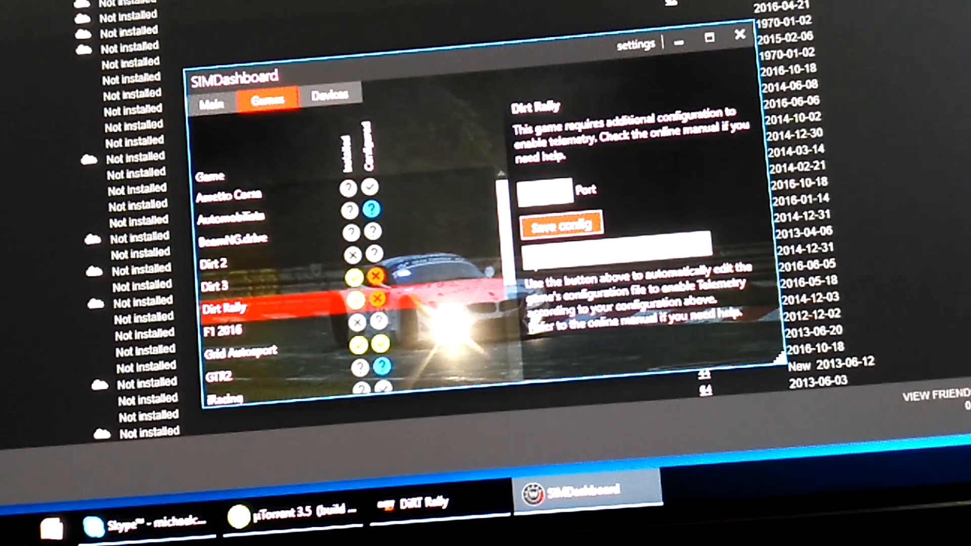
{"action": "left_click", "coordinate": [617, 252]}
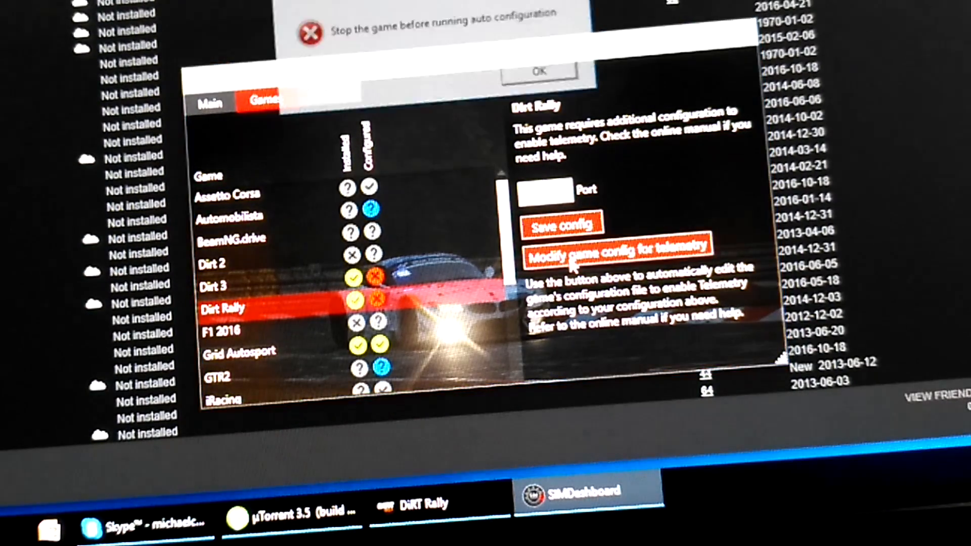
{"action": "left_click", "coordinate": [539, 71]}
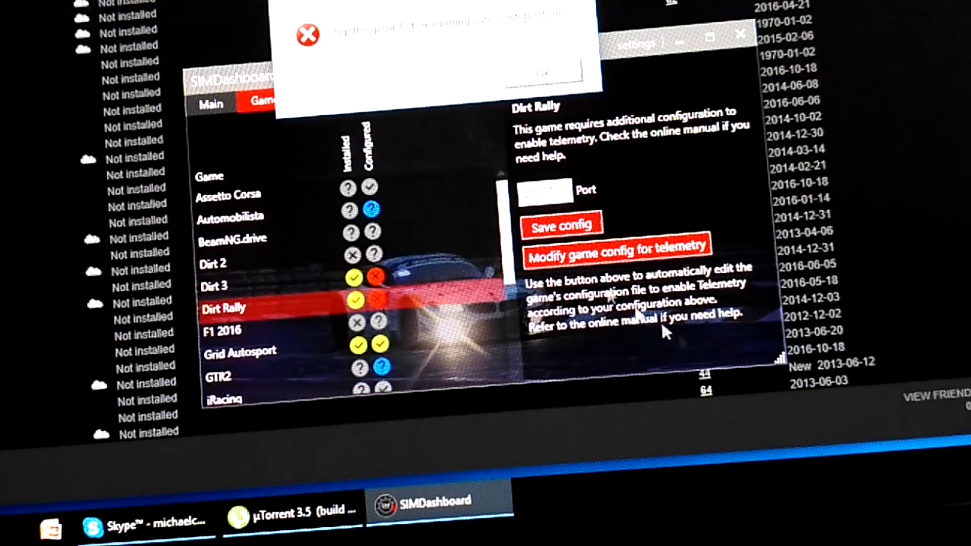
Rerun 'Modify game config for telemetry' for Dirt Rally and confirm the 'Config successfully saved' message
{"action": "left_click", "coordinate": [621, 252]}
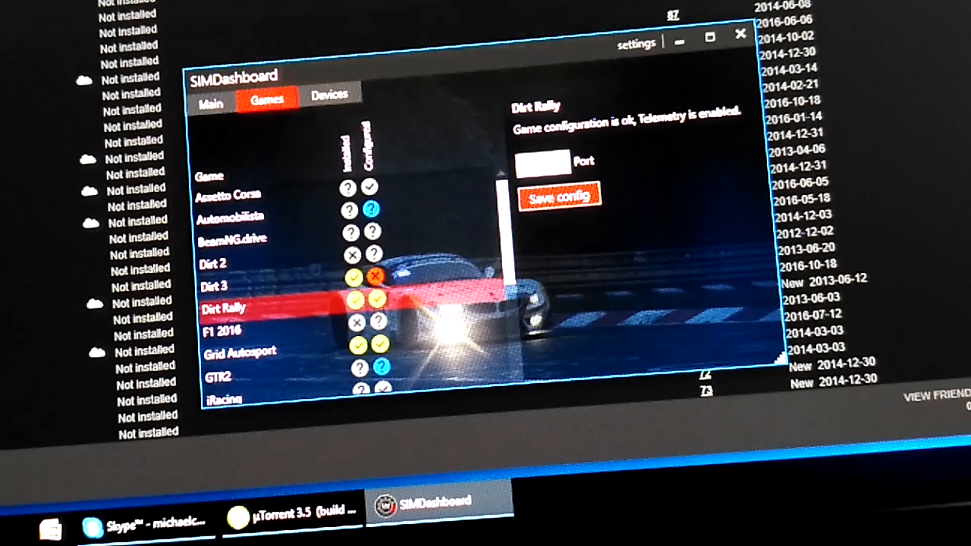
{"action": "left_click", "coordinate": [558, 196]}
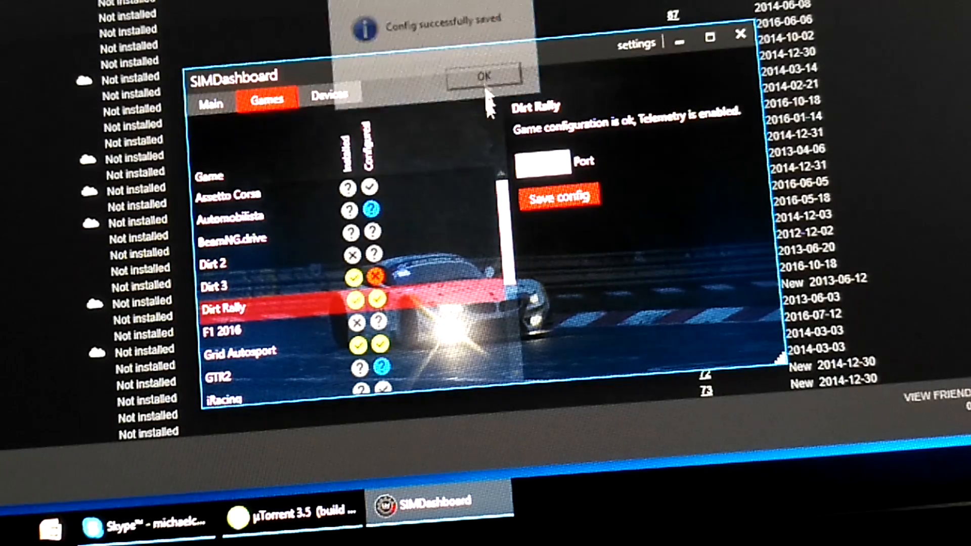
{"action": "left_click", "coordinate": [485, 75]}
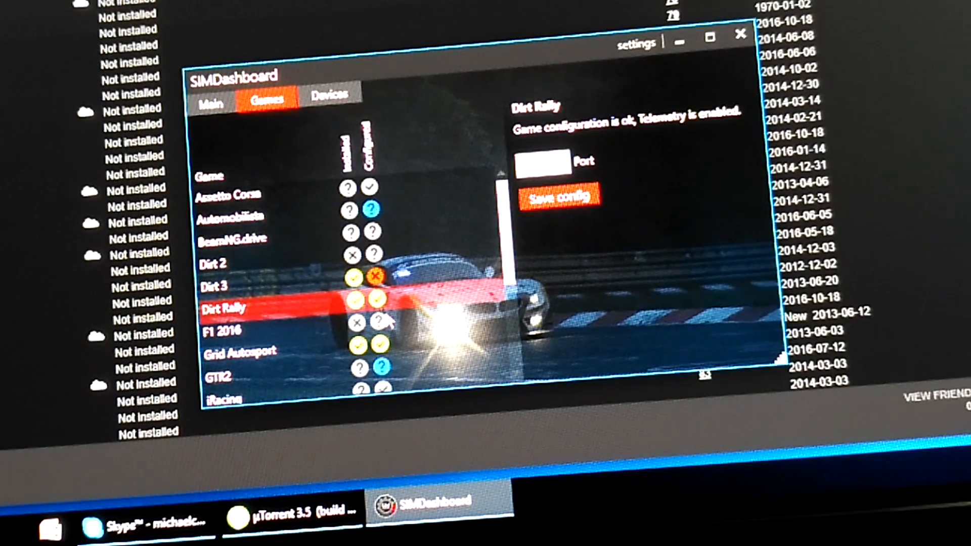